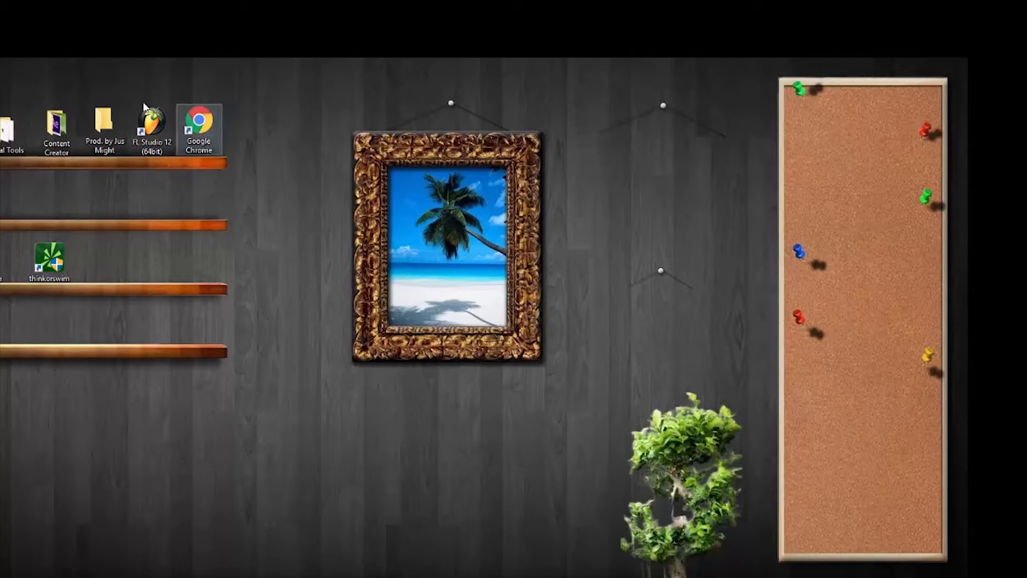
Select and double-click the FL Studio 12 (64bit) desktop shortcut to launch it
left_click(152, 127)
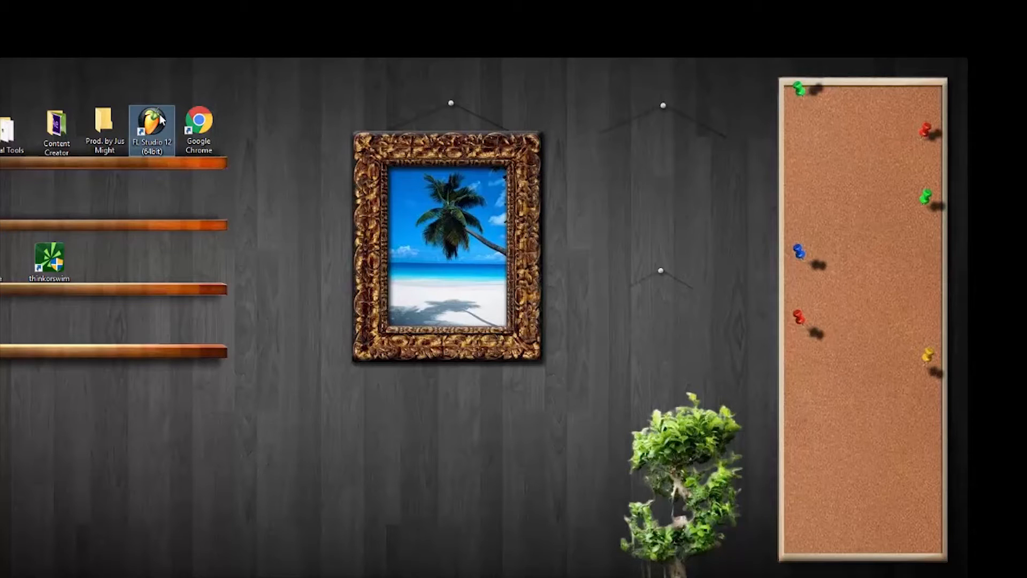
double_click(151, 129)
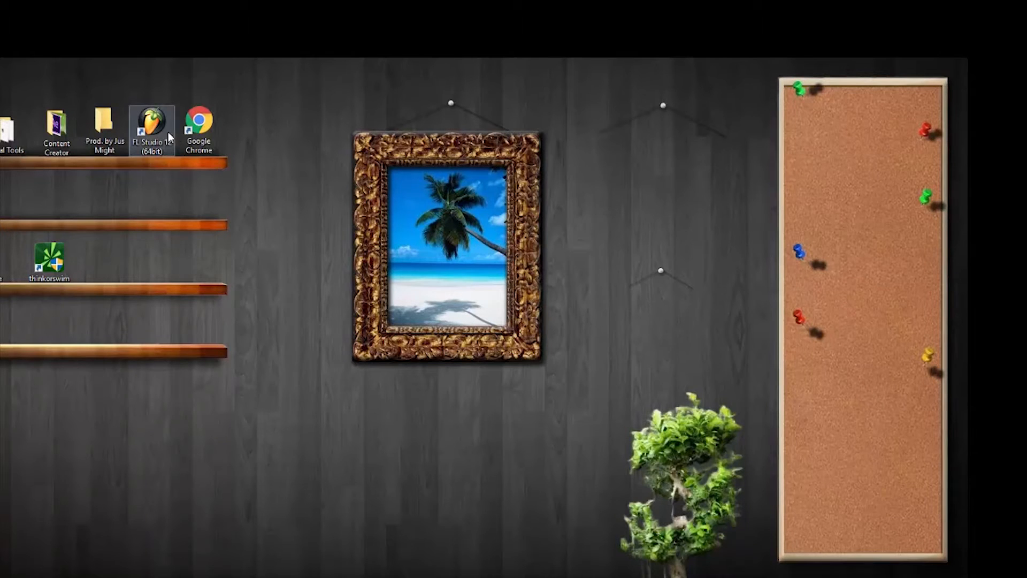
Load Fruity Parametric EQ 2 on the Master track, drag its low band, then close it
double_click(151, 129)
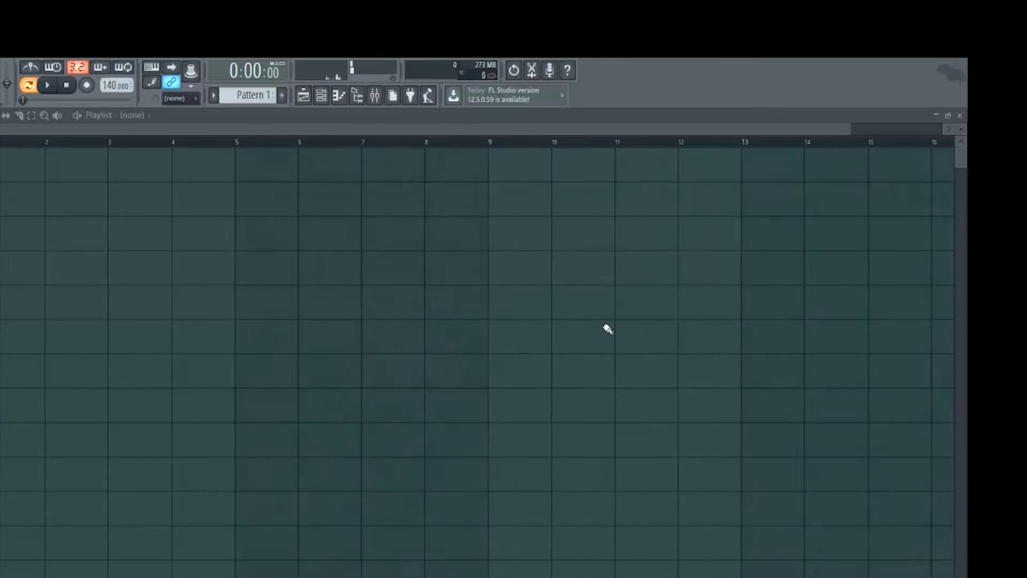
mouse_move(591, 315)
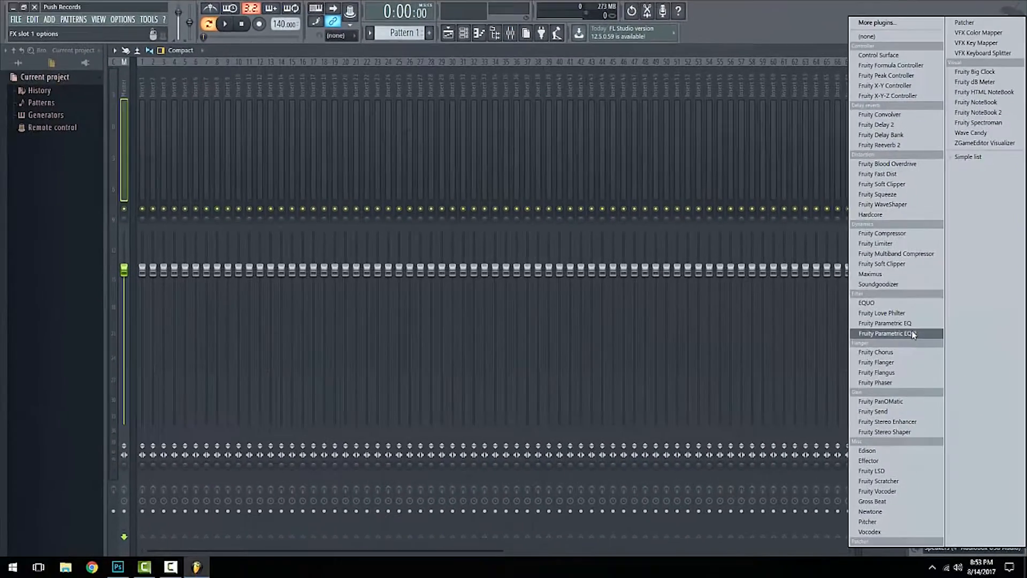
left_click(886, 333)
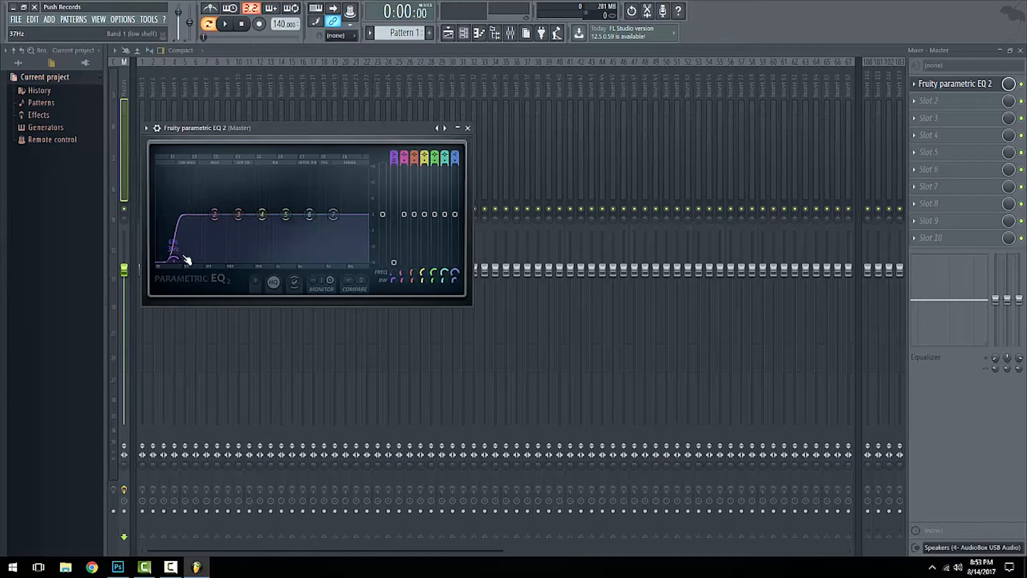
left_click_drag(173, 252, 160, 249)
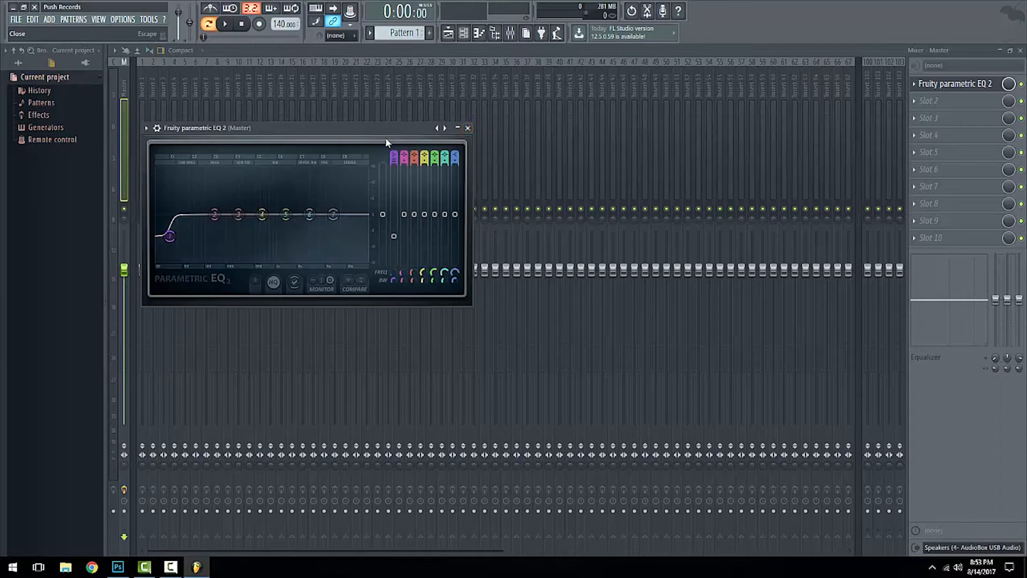
left_click_drag(308, 128, 373, 126)
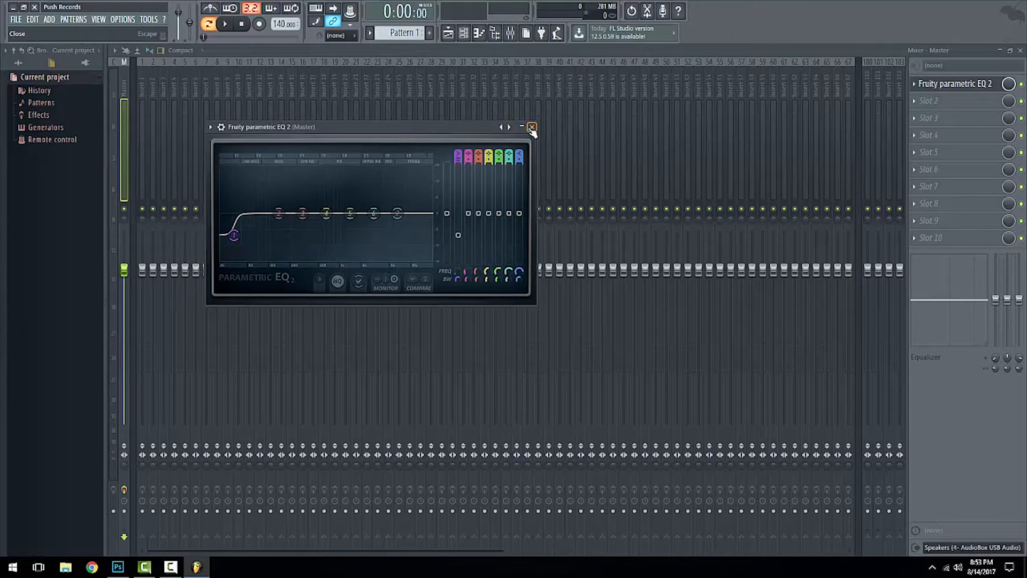
left_click(117, 566)
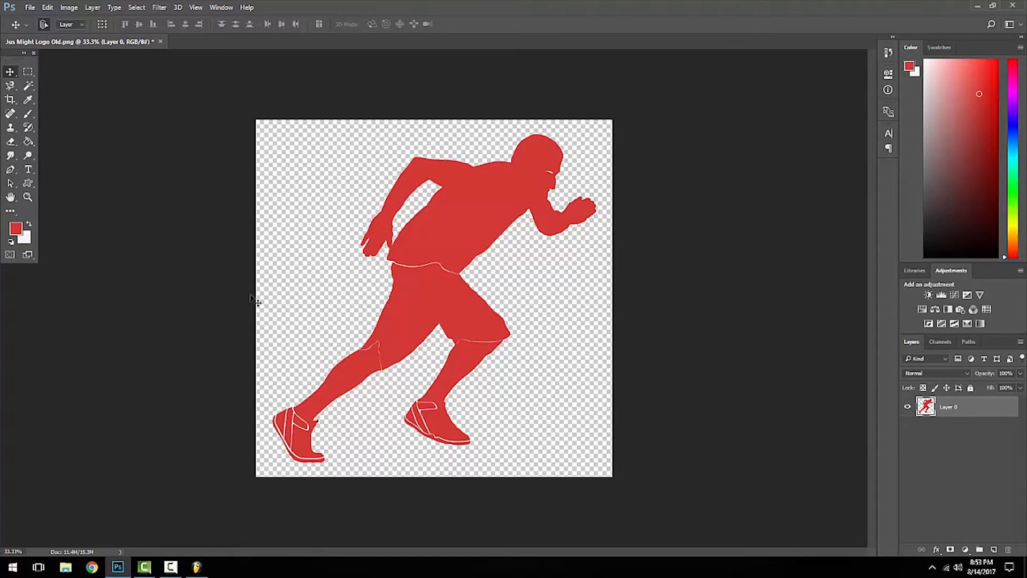
mouse_move(450, 267)
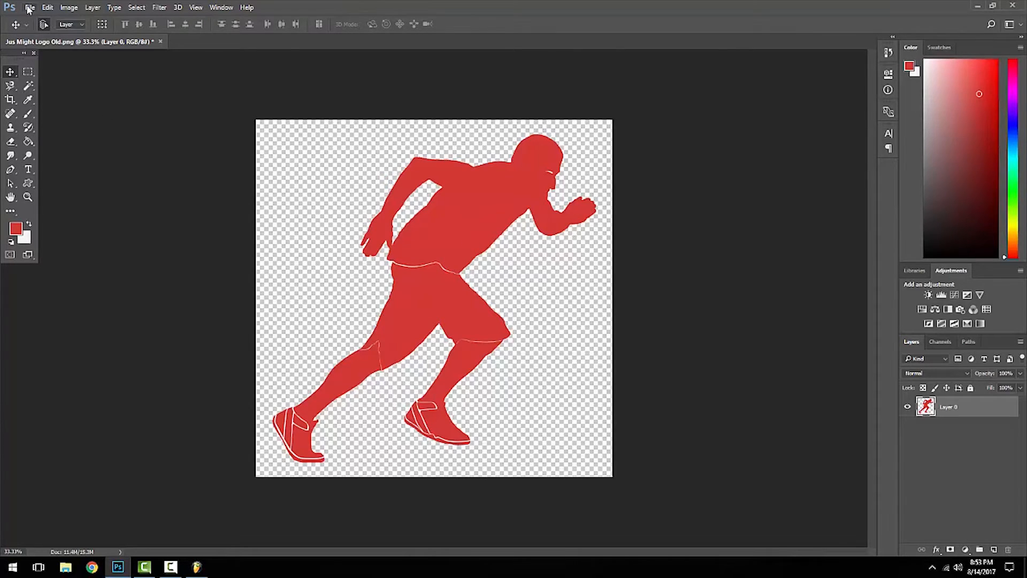
In File > Open, browse Image-Line\FL Studio 12 plugins to the Fruity Parametric EQ 2 Artwork folder
left_click(29, 7)
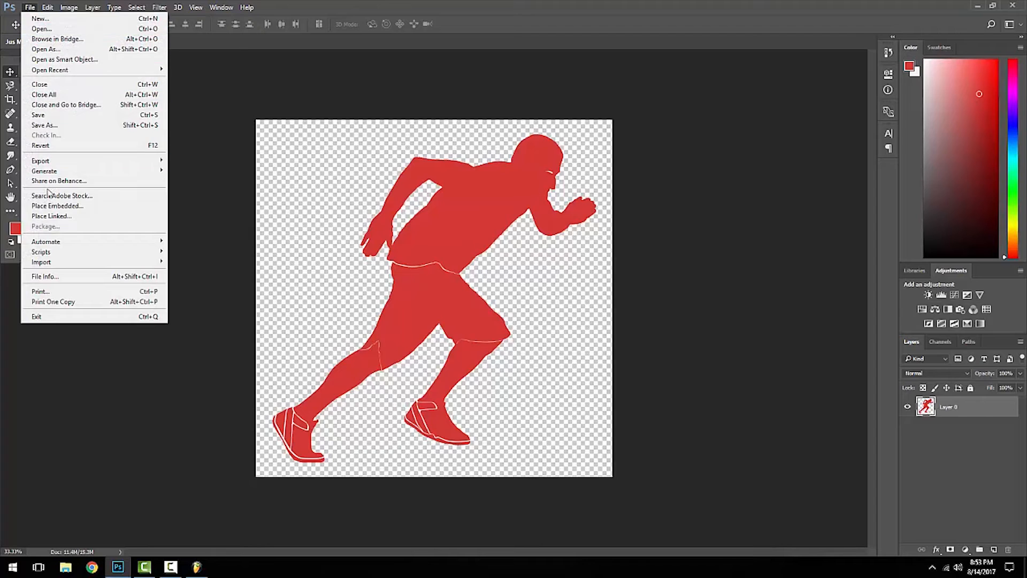
mouse_move(42, 29)
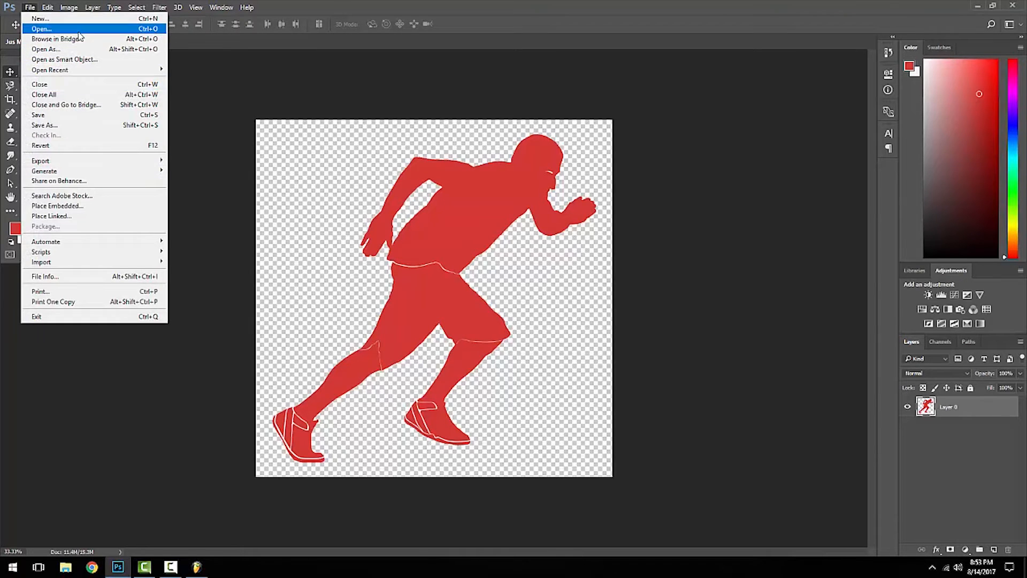
left_click(41, 28)
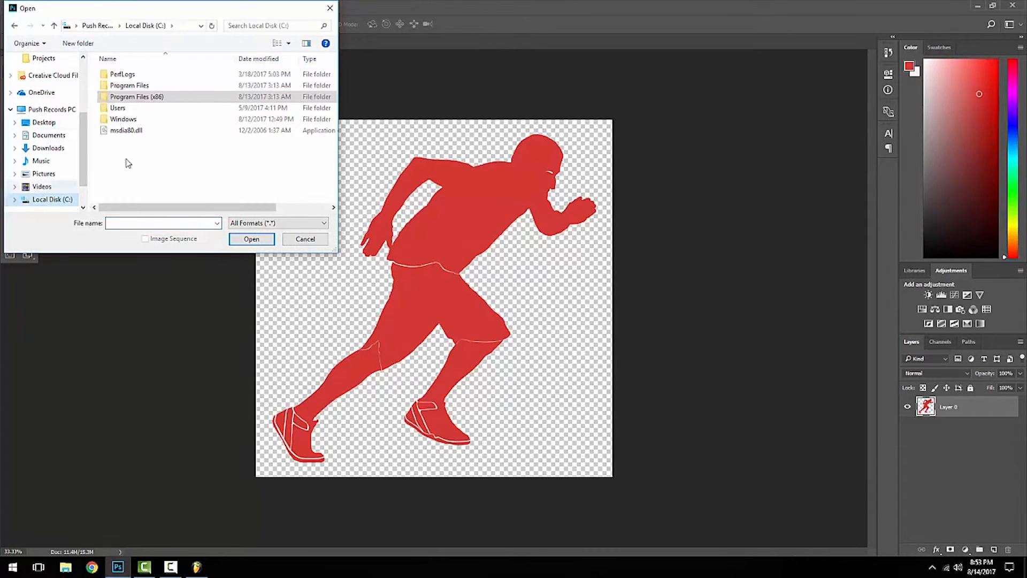
mouse_move(136, 97)
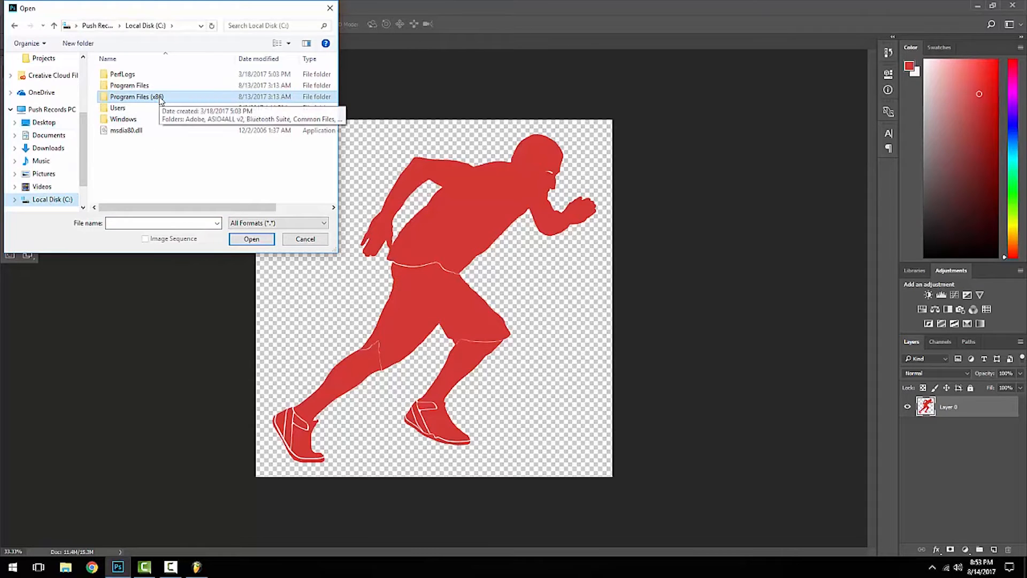
double_click(136, 97)
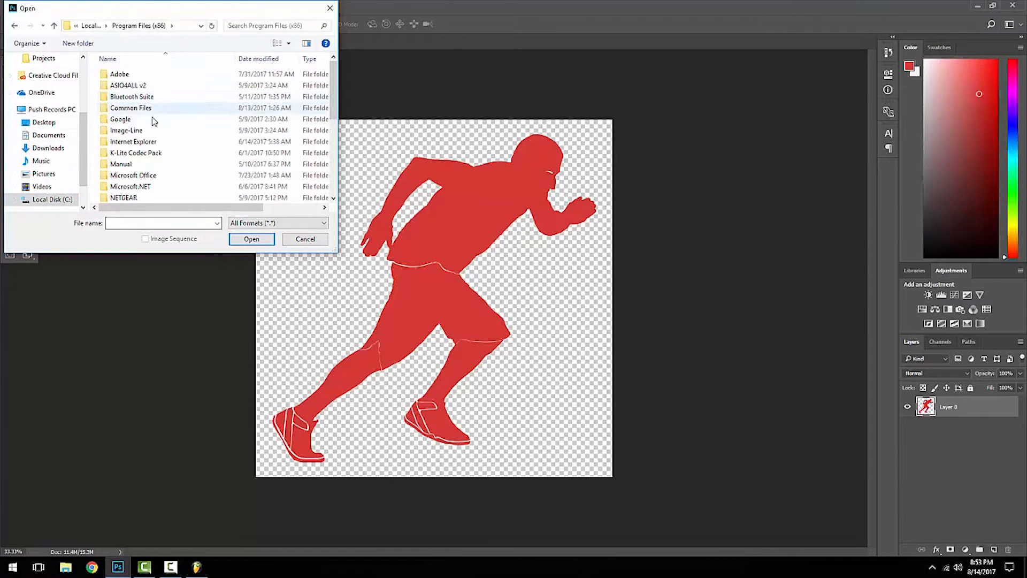
left_click(126, 131)
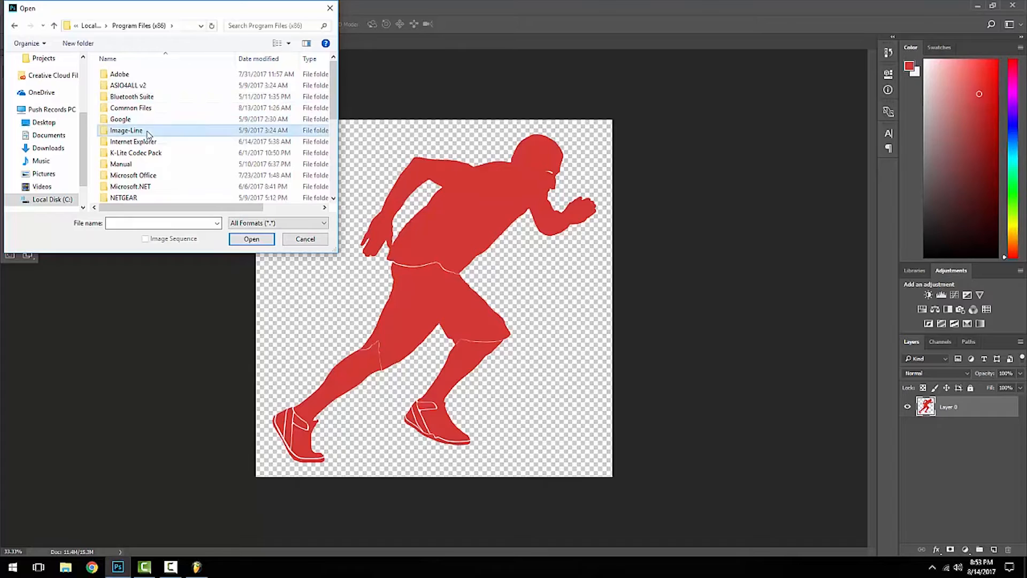
double_click(125, 130)
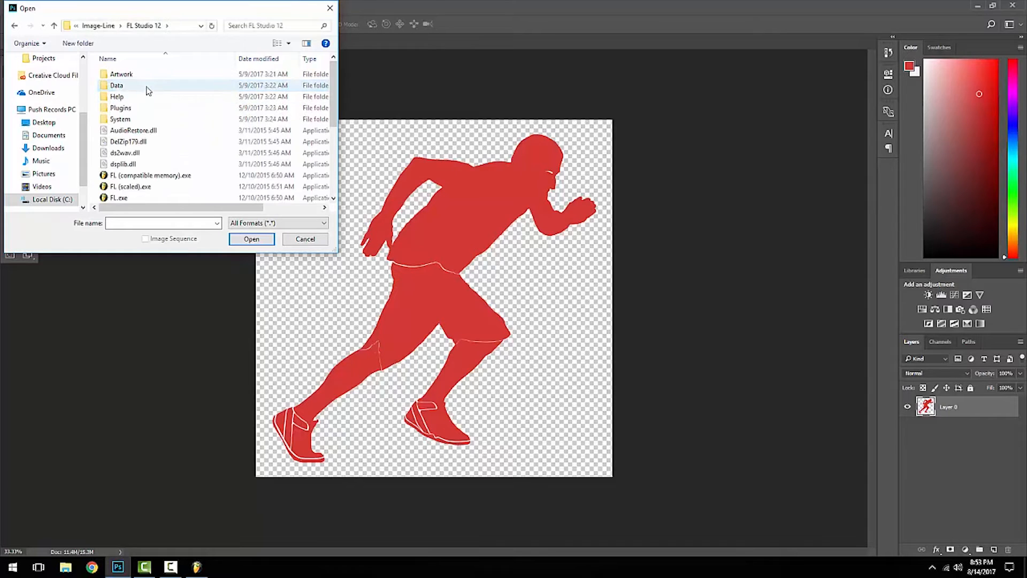
double_click(120, 107)
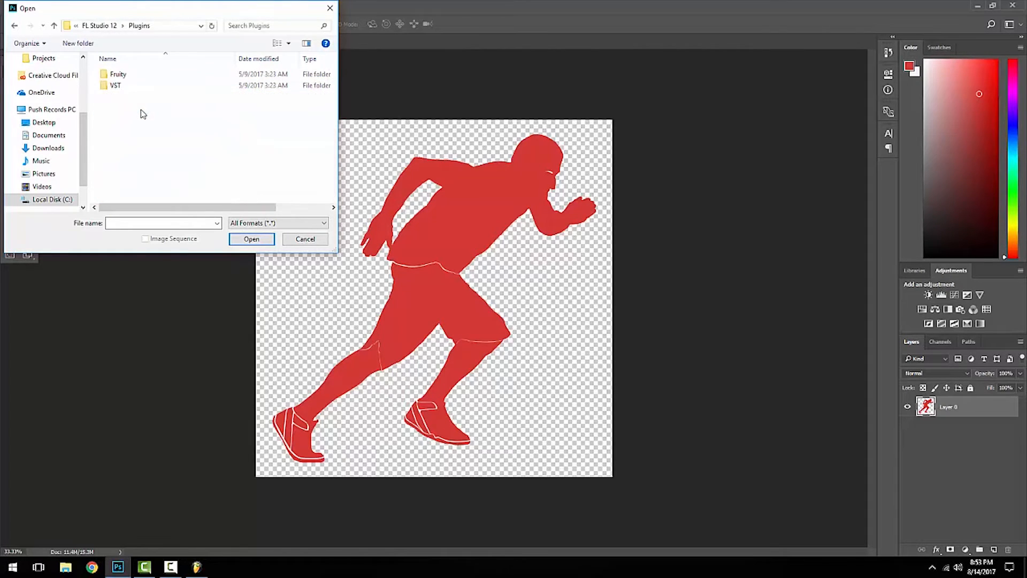
double_click(117, 73)
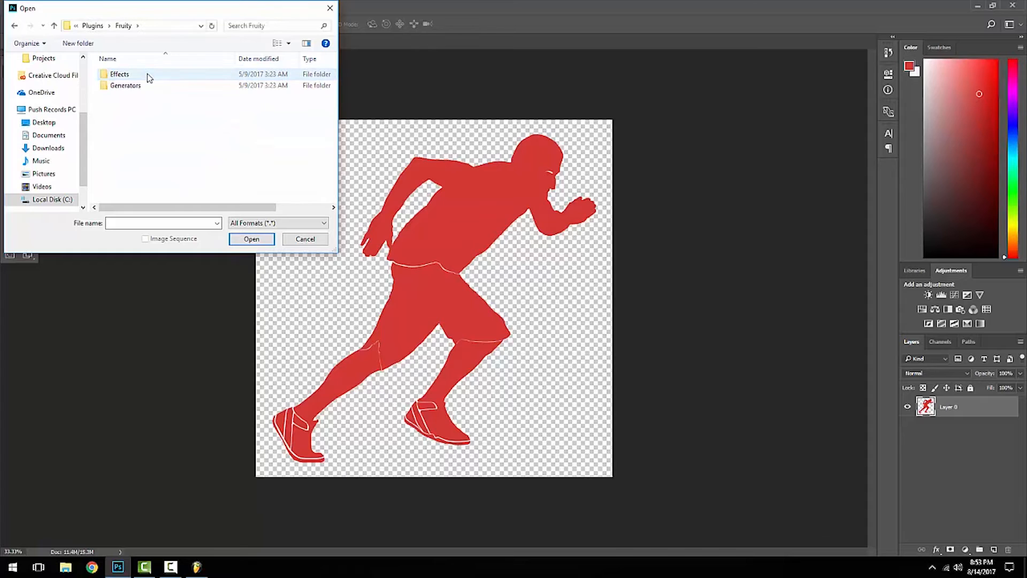
double_click(119, 74)
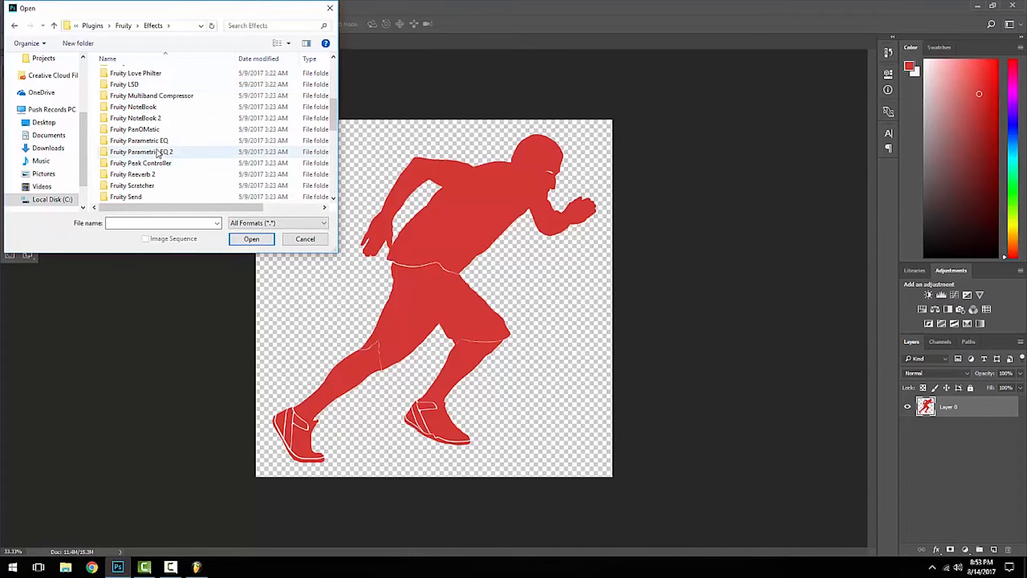
left_click(141, 152)
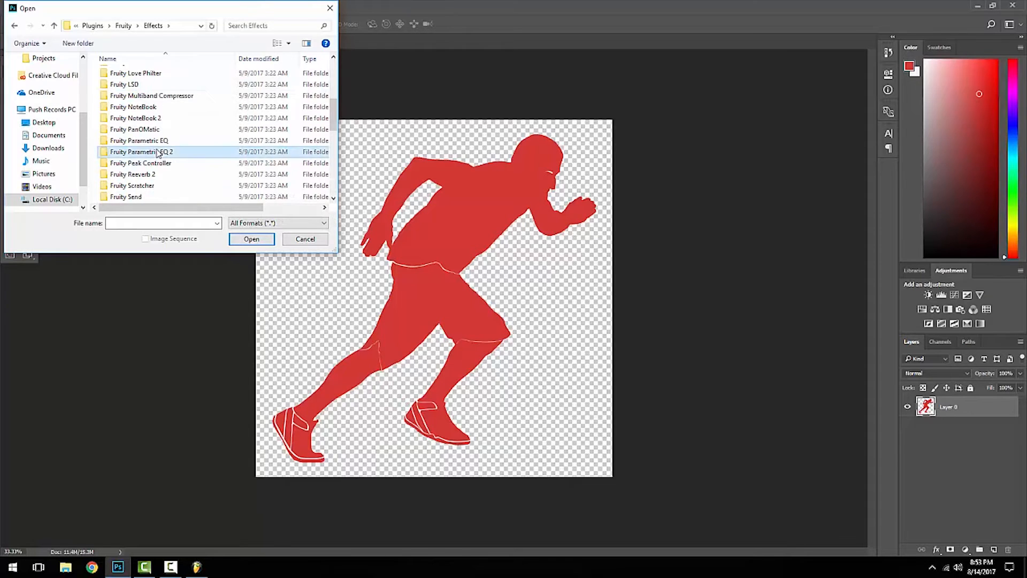
double_click(142, 152)
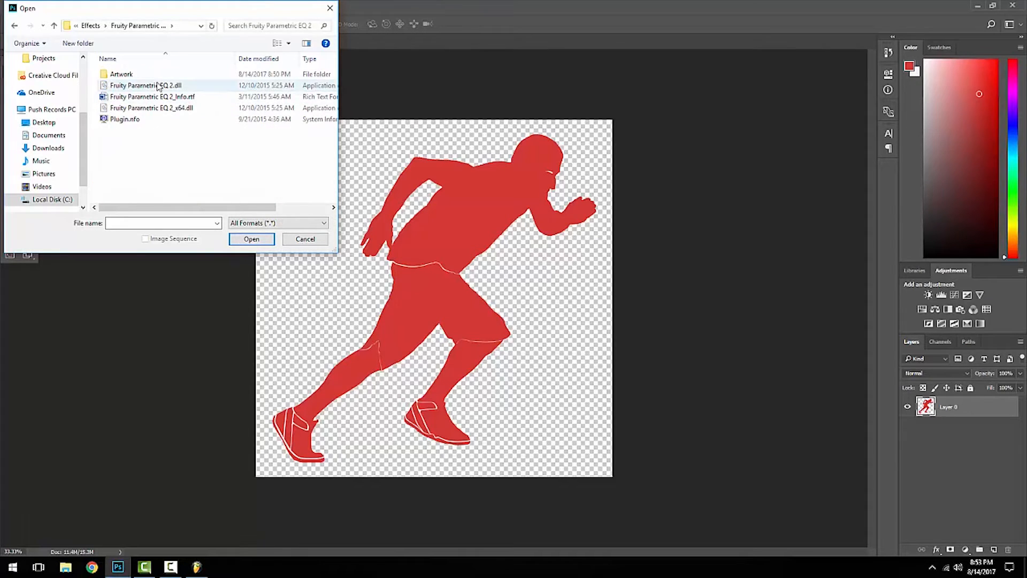
double_click(122, 73)
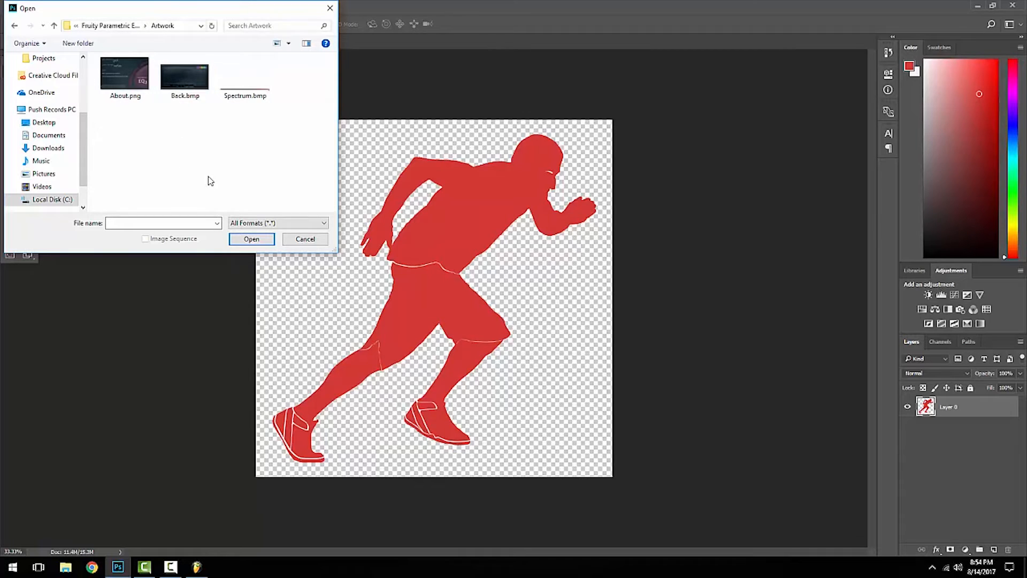
mouse_move(177, 108)
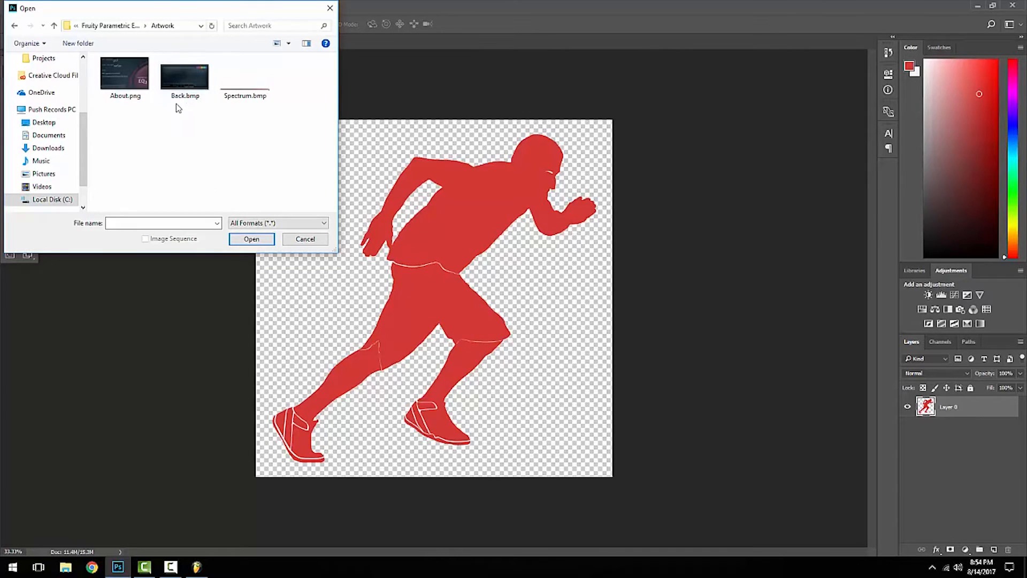
mouse_move(185, 75)
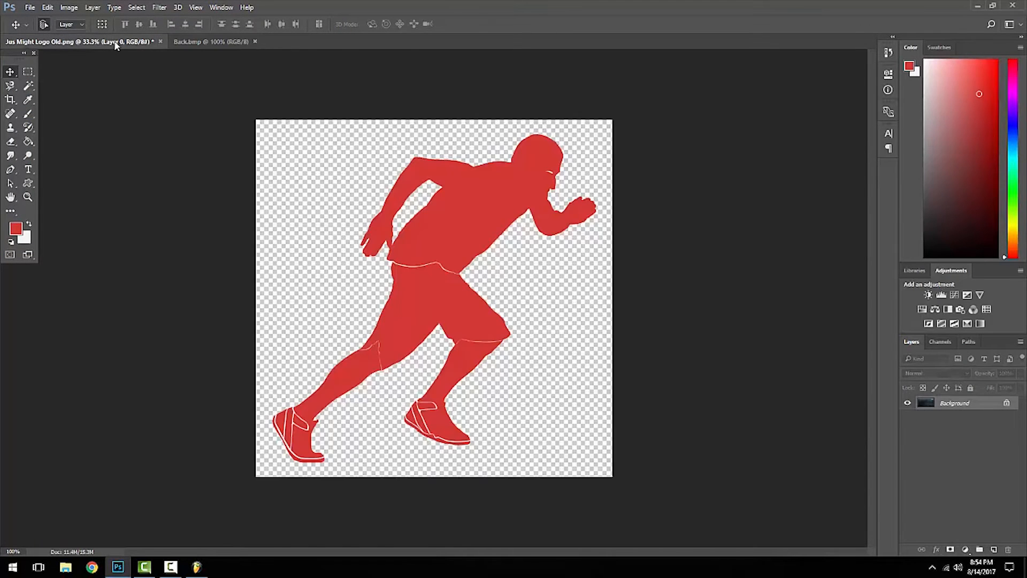
Drag the red running-man logo from the logo document onto Back.bmp as a new layer
double_click(955, 402)
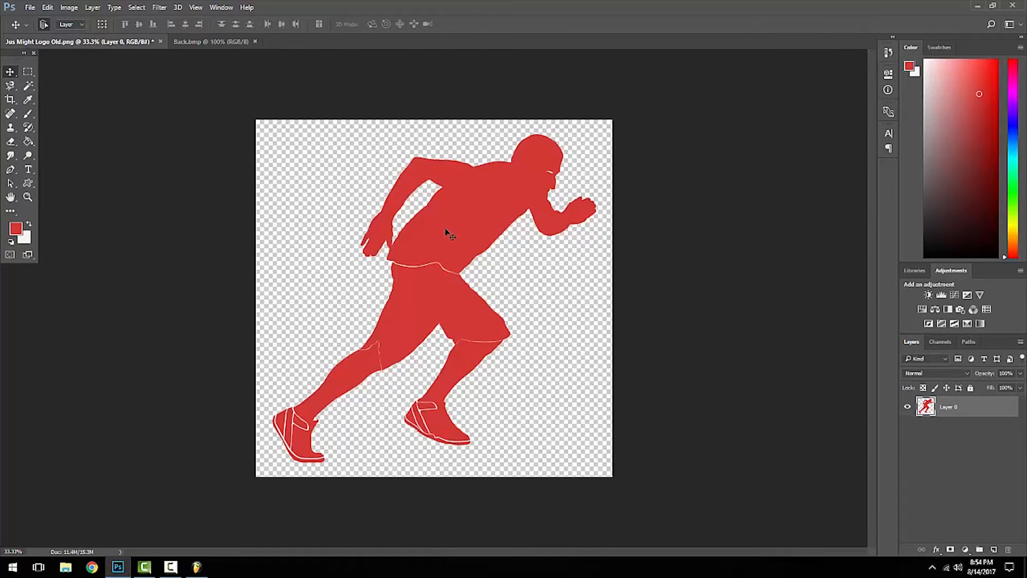
left_click(209, 41)
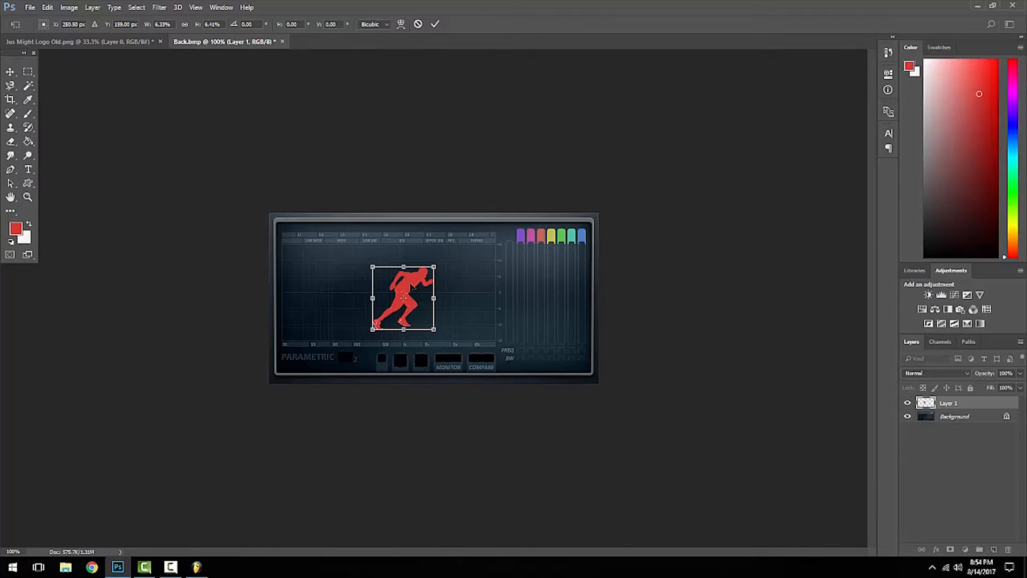
Scale the logo down and position it at the top-right of the EQ graph
left_click_drag(403, 298, 358, 274)
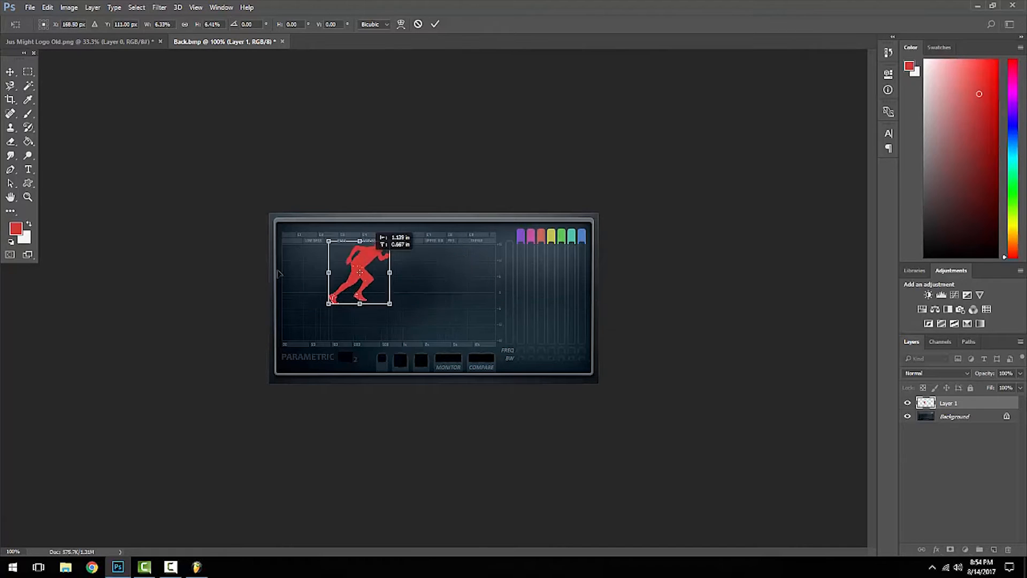
left_click_drag(359, 274, 458, 278)
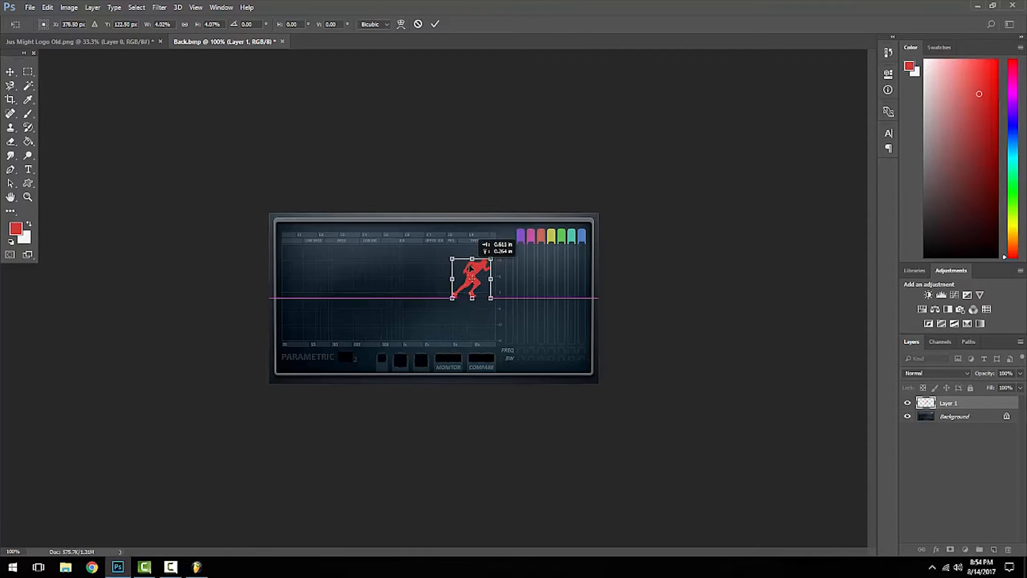
left_click_drag(471, 294, 472, 268)
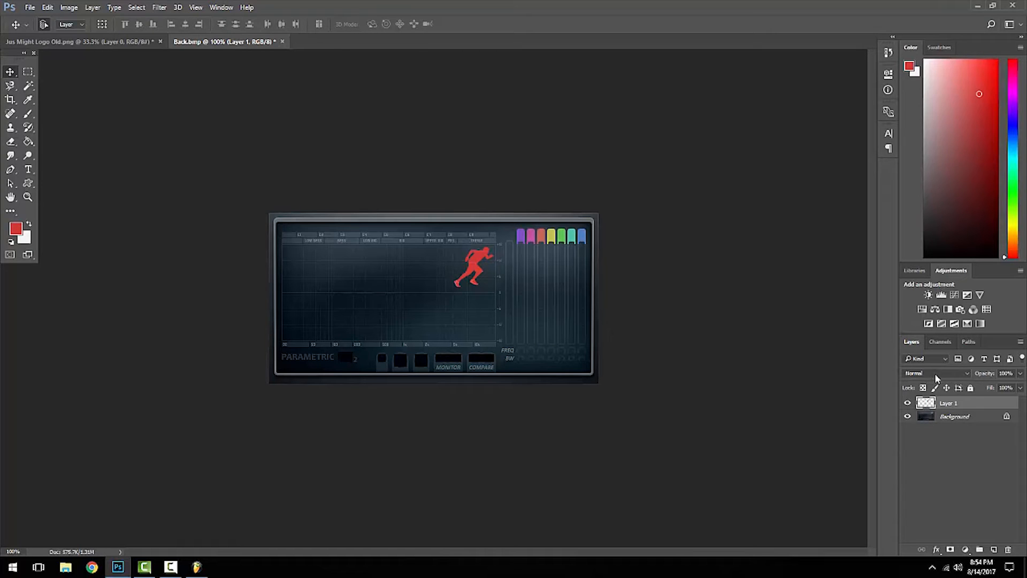
Set Layer 1's blend mode to Overlay in the Layers panel
left_click(937, 373)
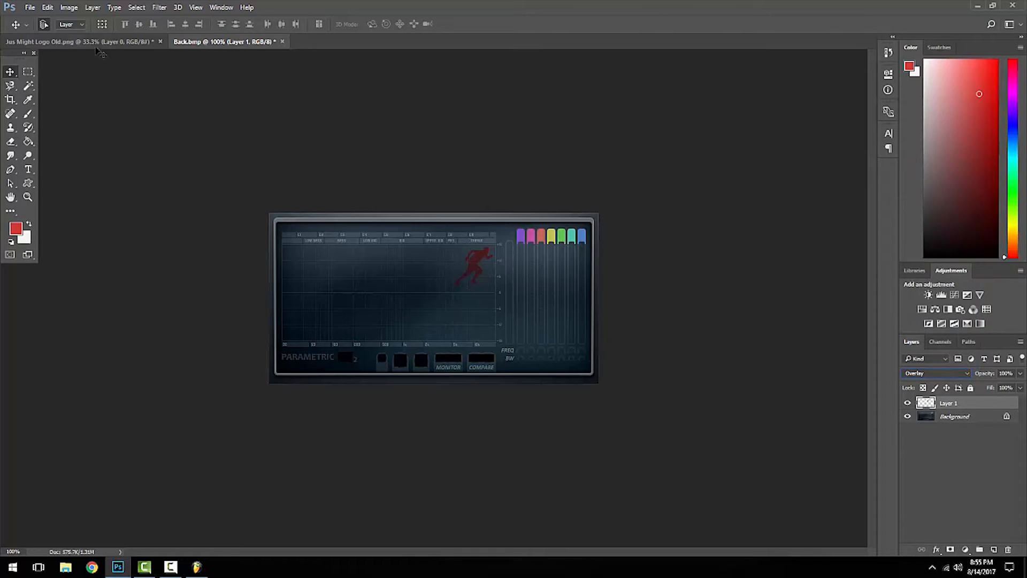
Open Save As for Back.psd and browse from C: to the Fruity Parametric EQ 2 Artwork folder
left_click(30, 7)
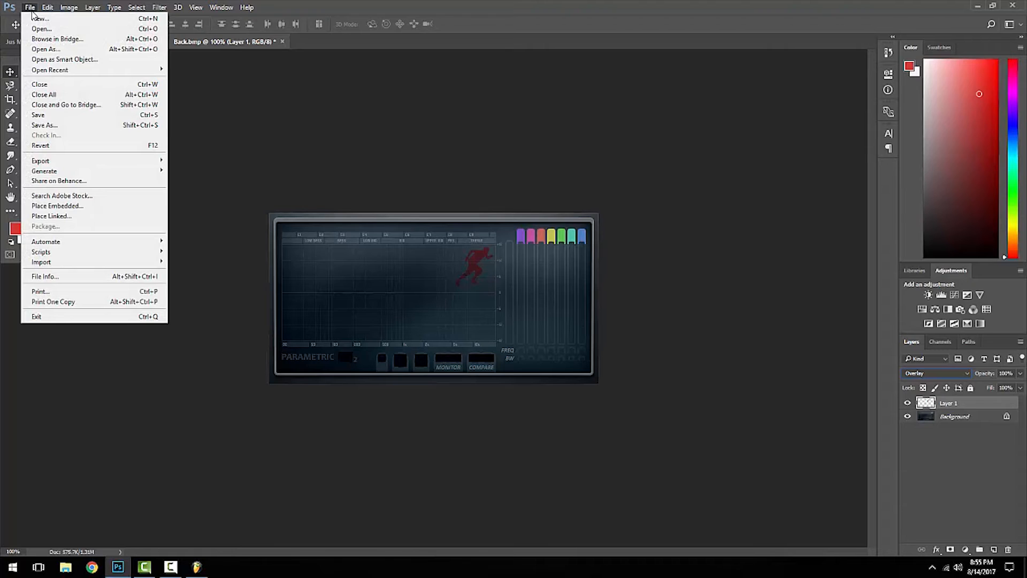
left_click(44, 126)
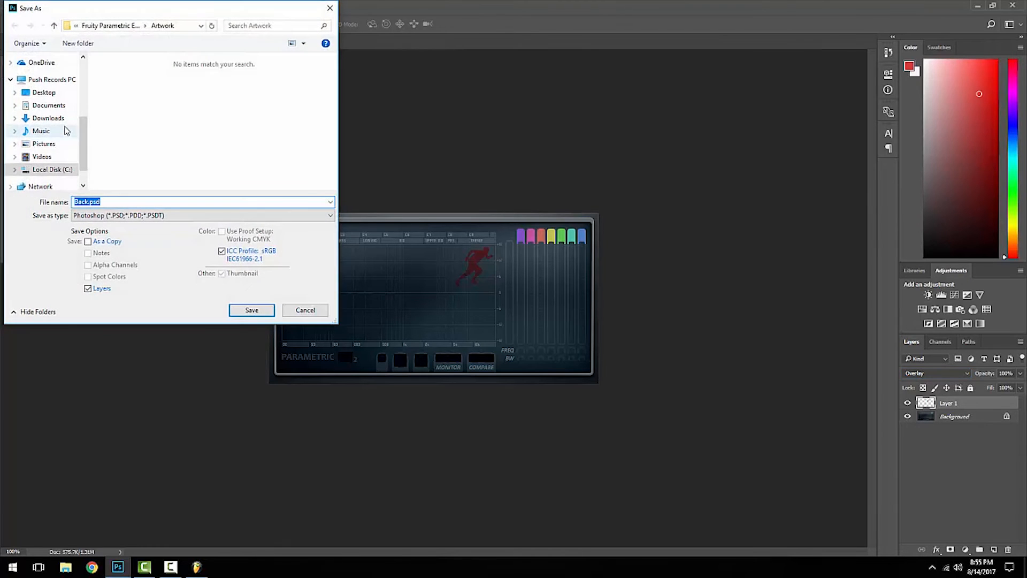
left_click(52, 169)
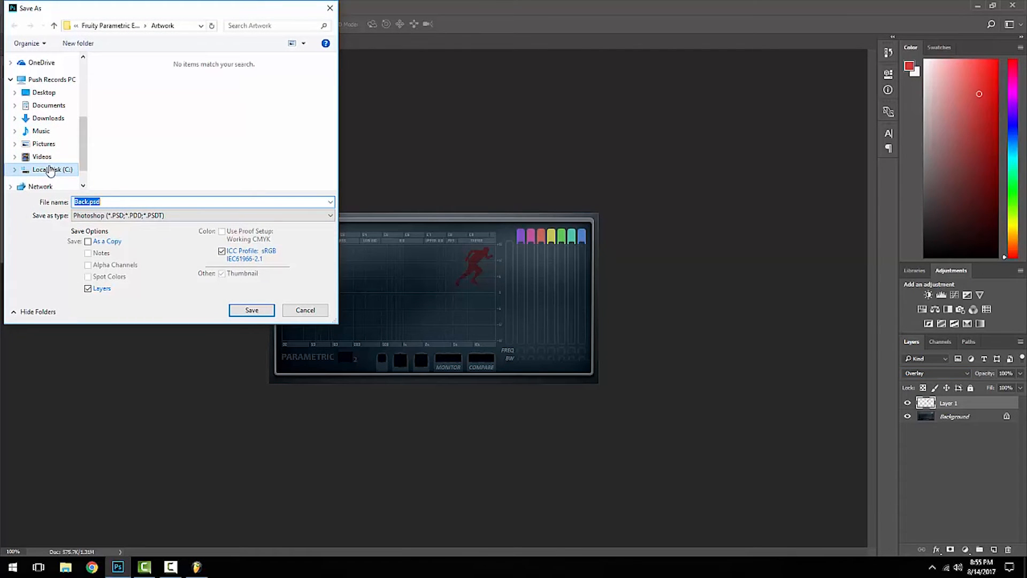
left_click(52, 169)
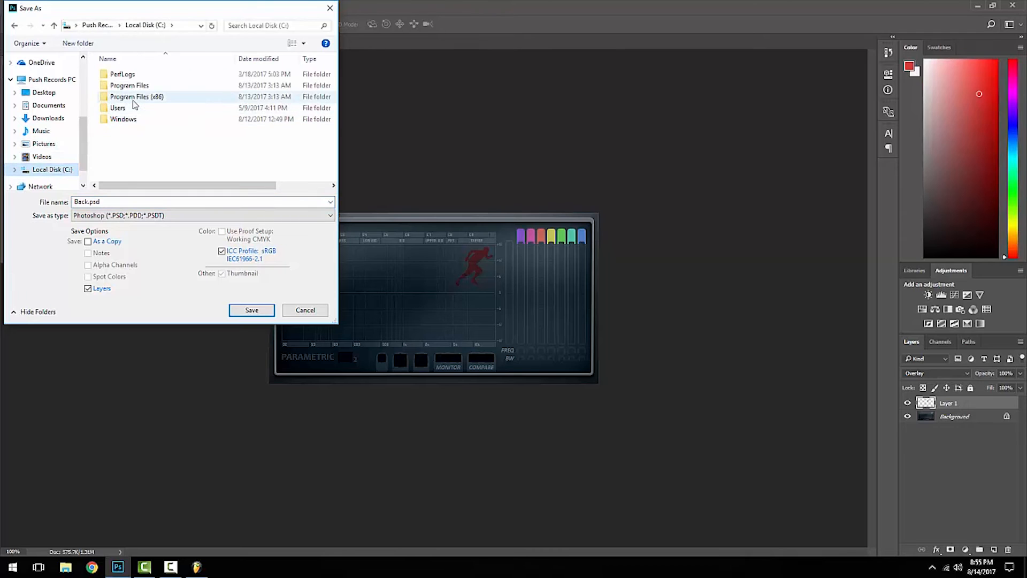
double_click(136, 97)
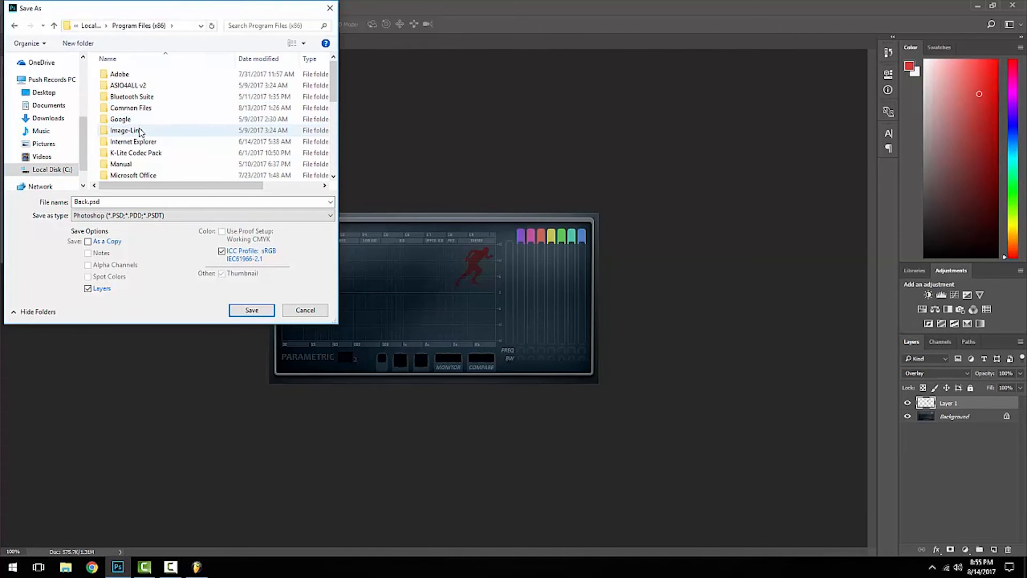
double_click(124, 130)
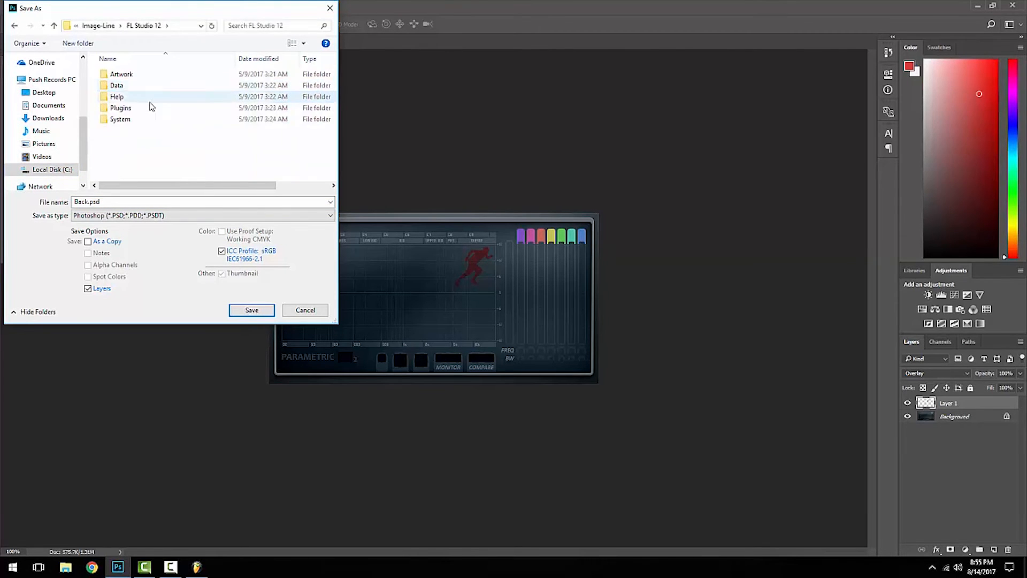
double_click(120, 107)
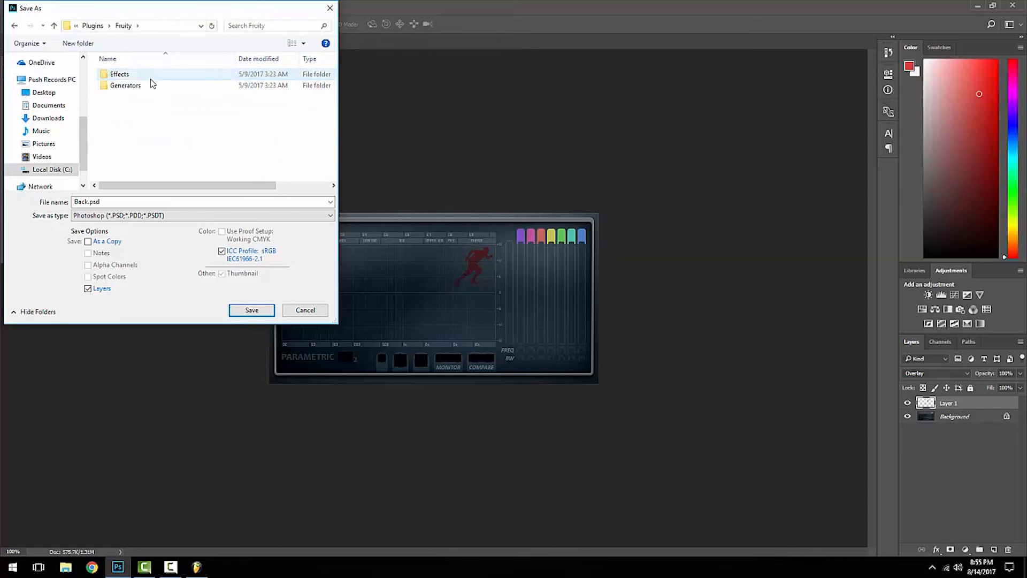
double_click(119, 74)
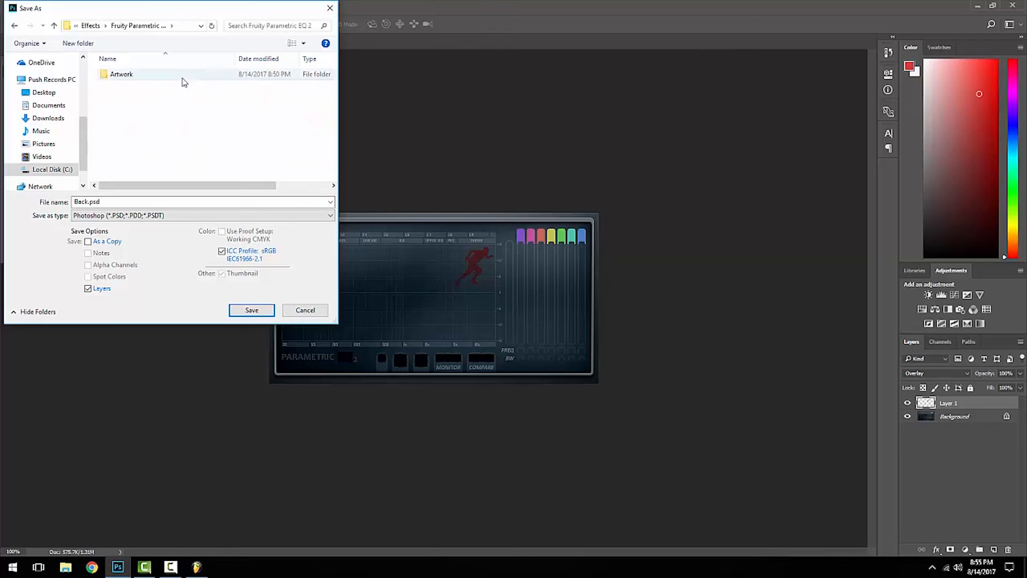
double_click(120, 73)
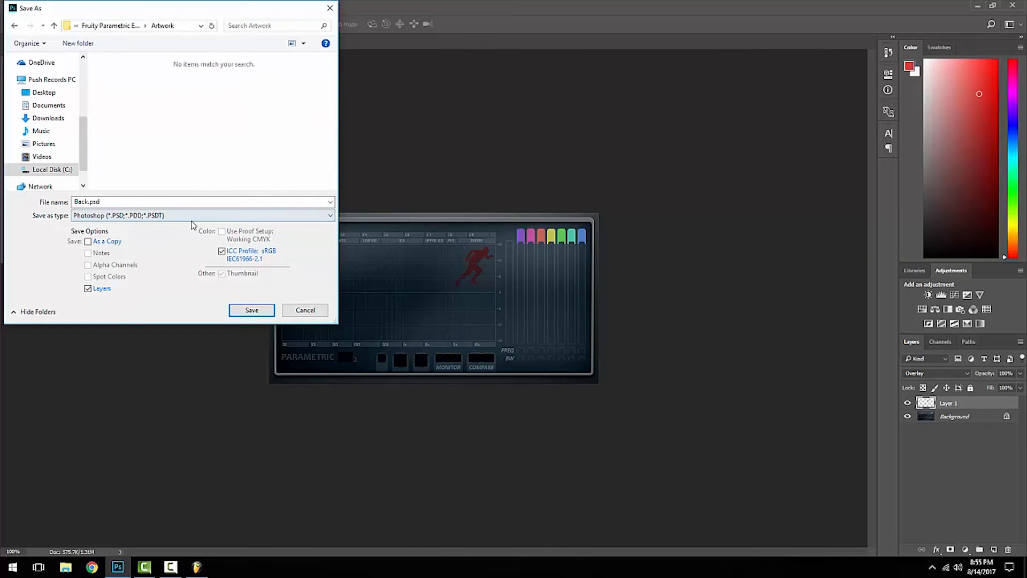
Save as BMP type over the existing Back.bmp, confirming replace and BMP Options
left_click(200, 215)
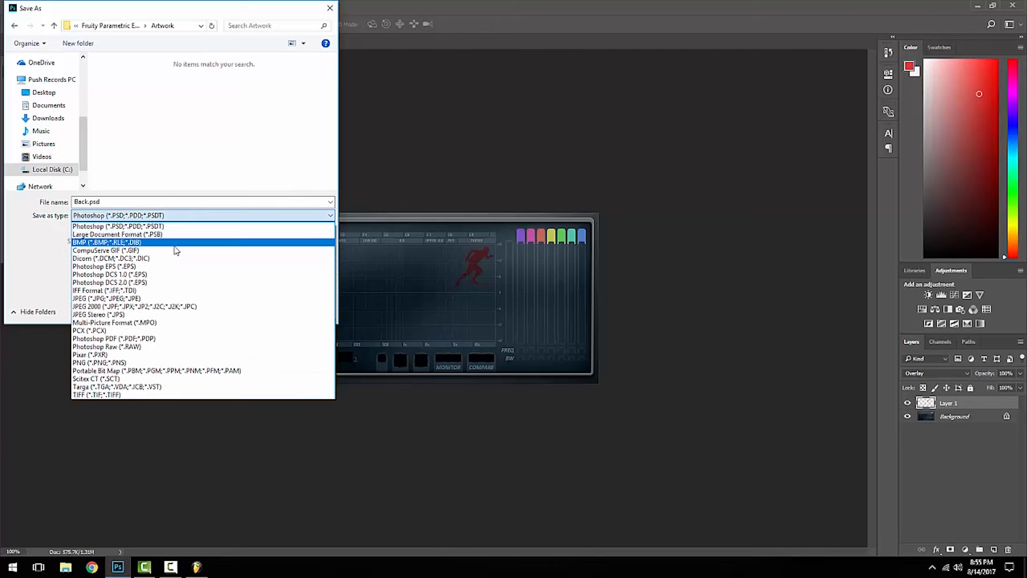
left_click(108, 242)
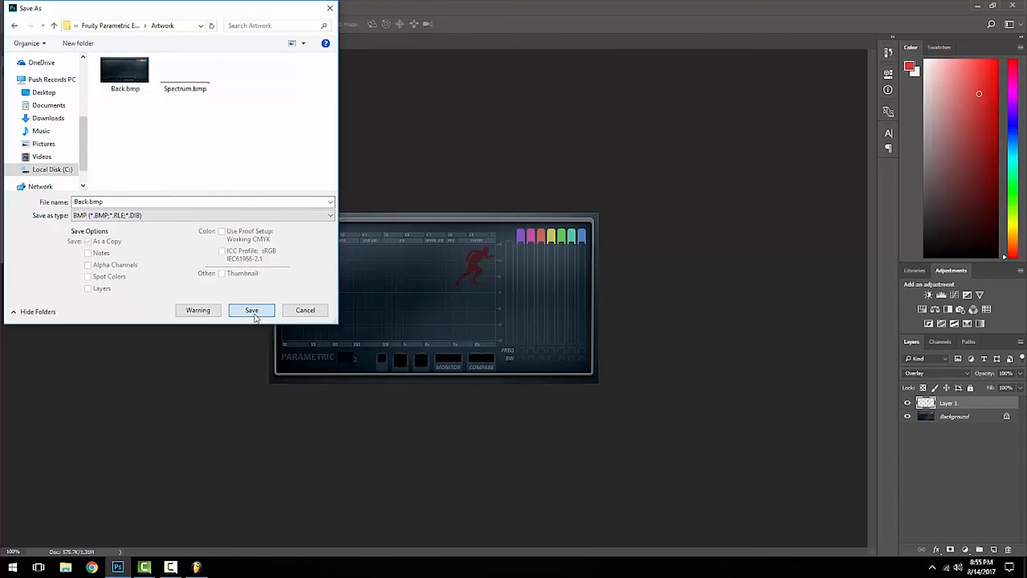
left_click(251, 310)
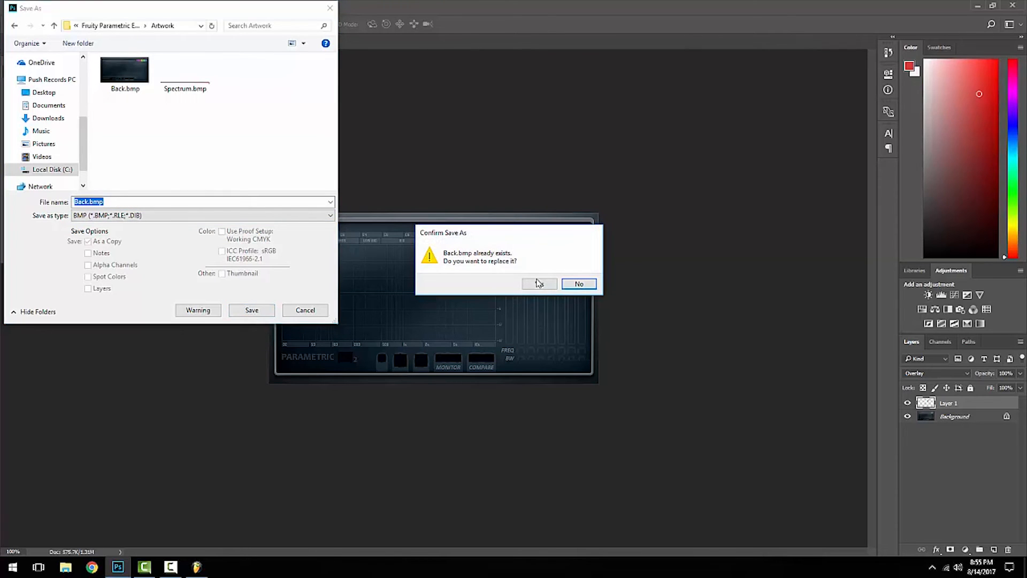
left_click(538, 283)
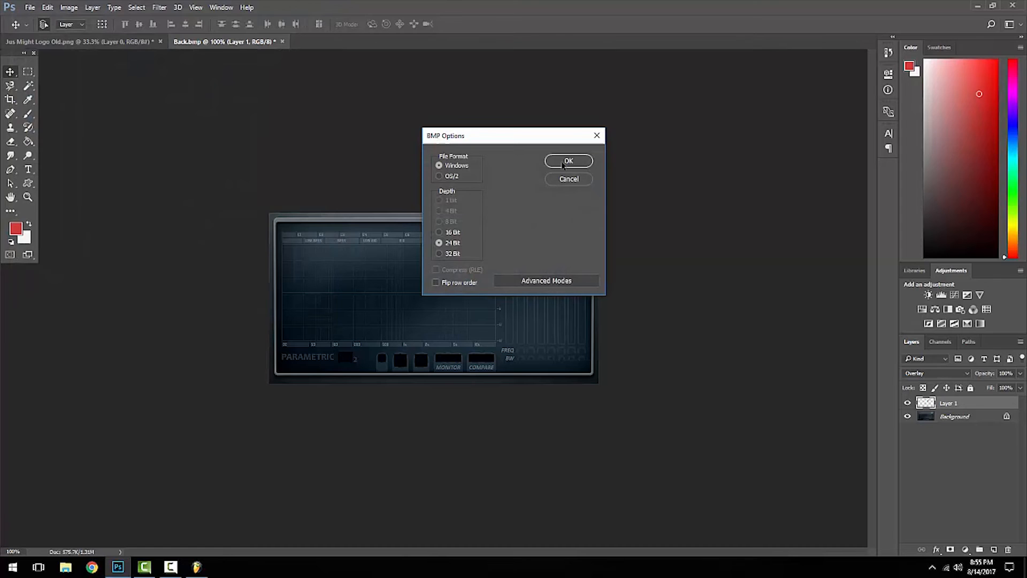
left_click(568, 161)
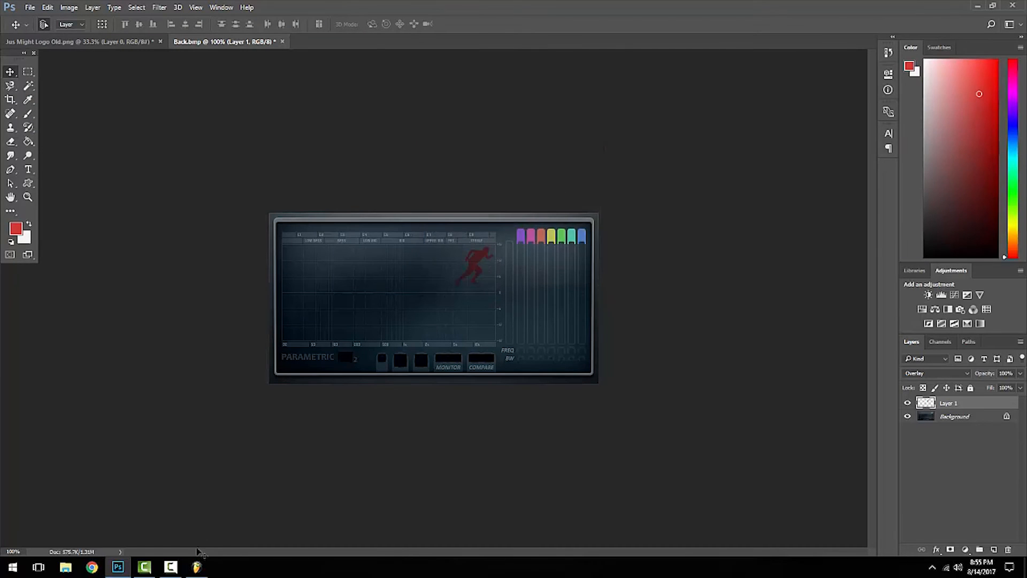
Close and relaunch FL Studio 12, then reload Fruity Parametric EQ 2 on the Master track
left_click(196, 567)
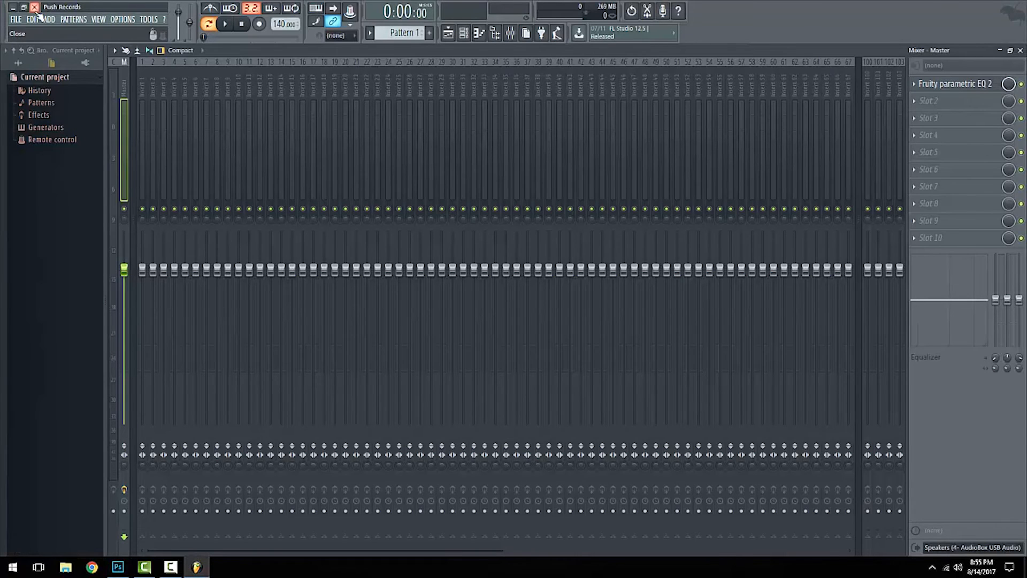
left_click(117, 567)
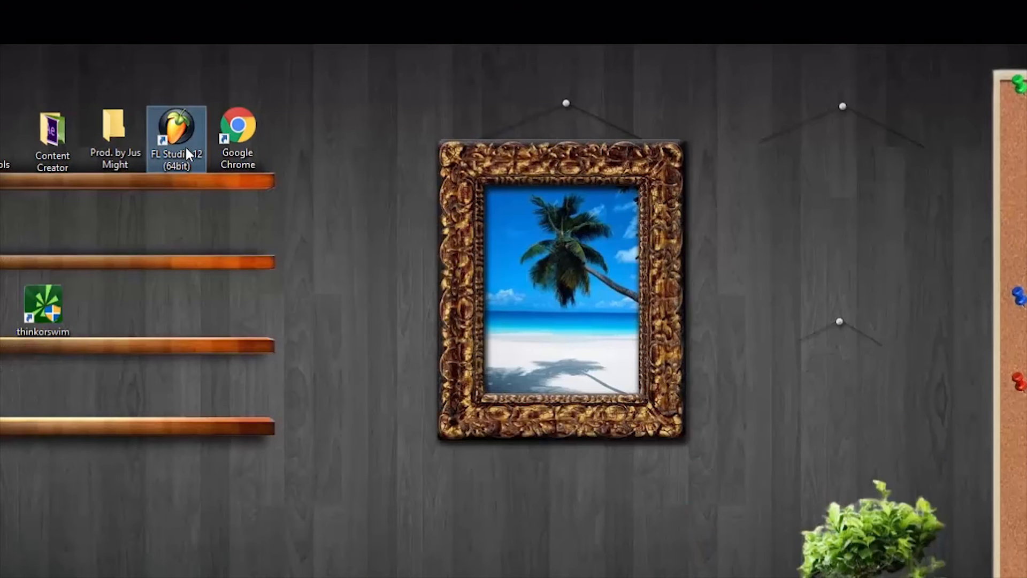
double_click(176, 135)
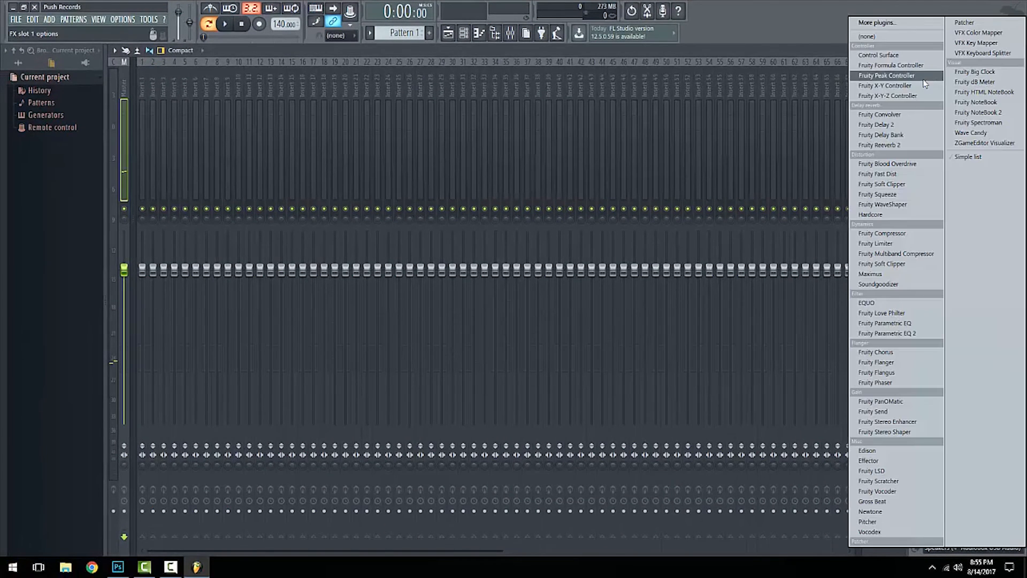
left_click(887, 332)
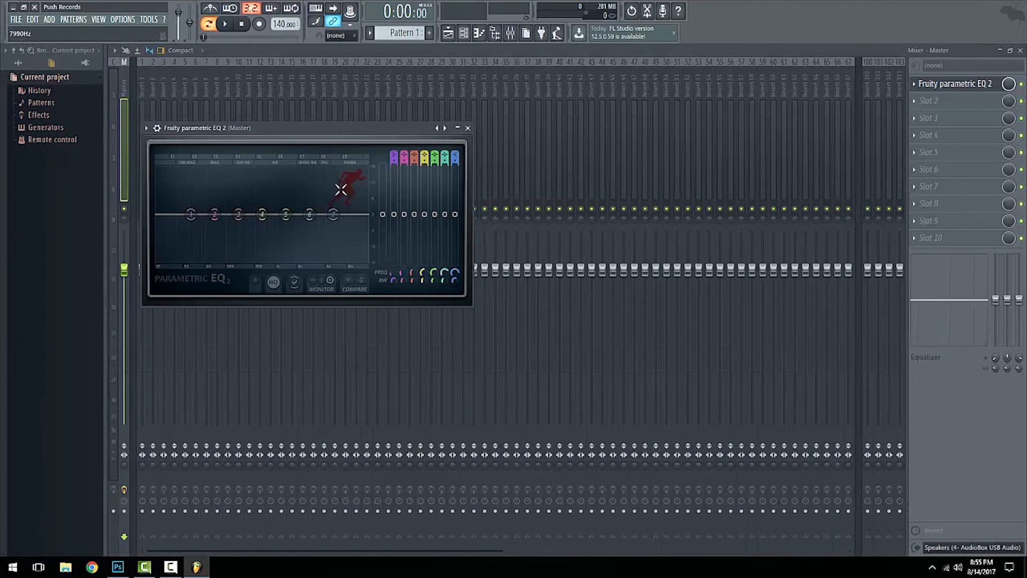